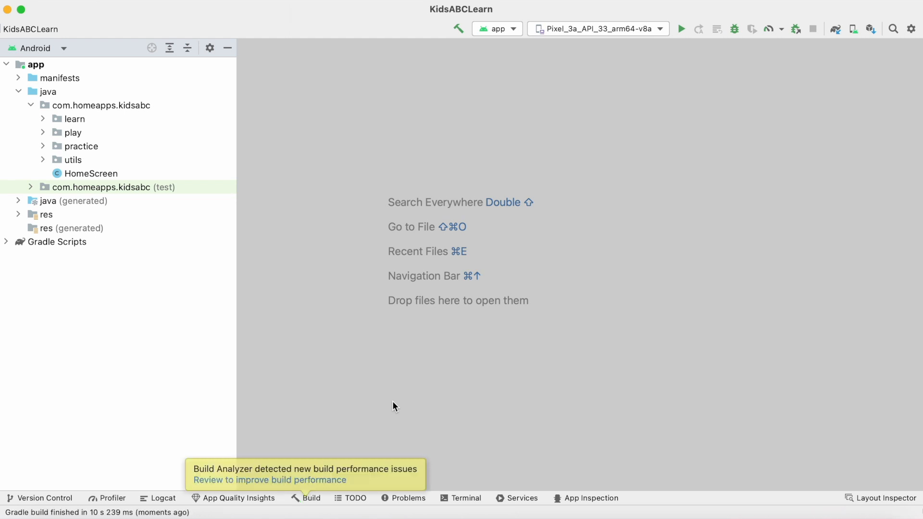
{"action": "mouse_move", "coordinate": [270, 480]}
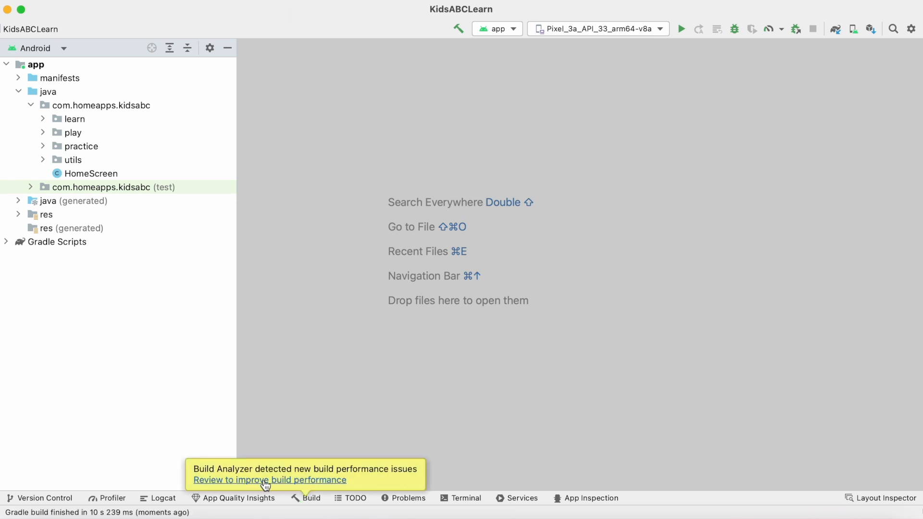
Review the Build Analyzer's Android Resources warnings and follow the non-transitive R classes docs link
{"action": "left_click", "coordinate": [269, 479]}
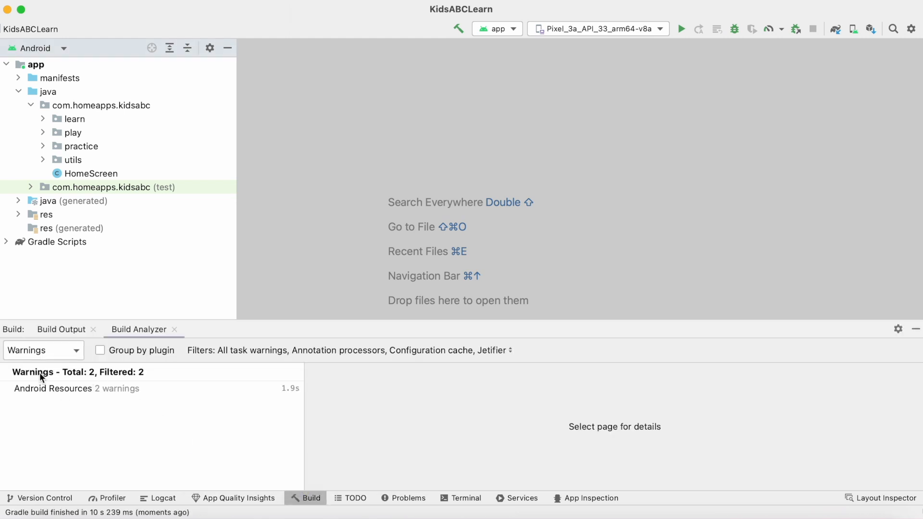
{"action": "left_click", "coordinate": [77, 388]}
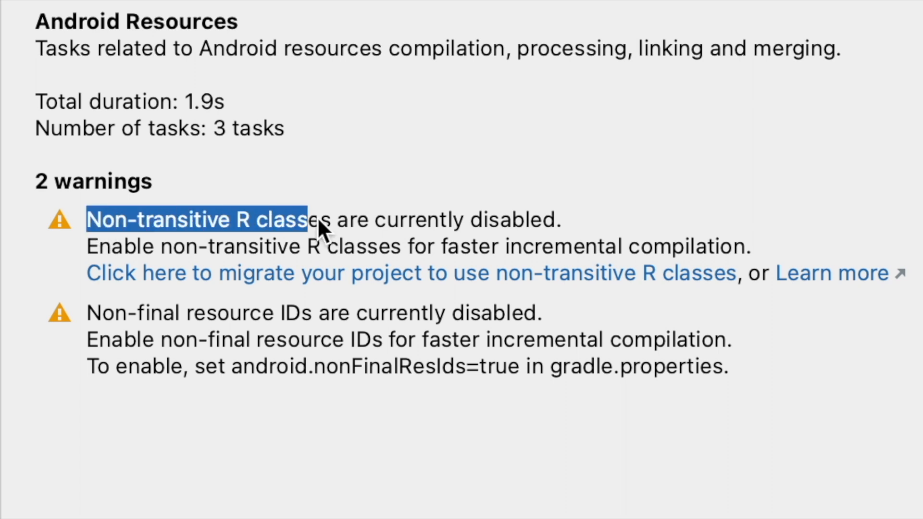
{"action": "left_click_drag", "start_coordinate": [321, 219], "coordinate": [571, 219]}
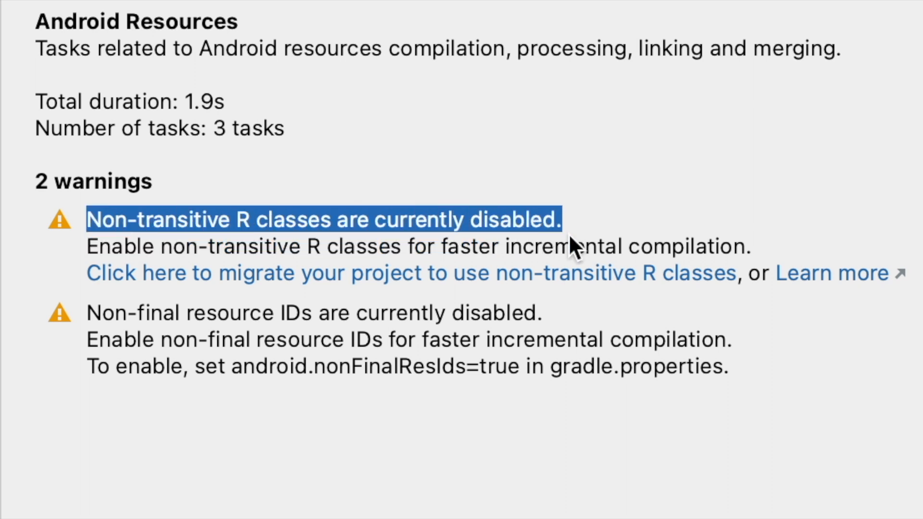
{"action": "mouse_move", "coordinate": [333, 272]}
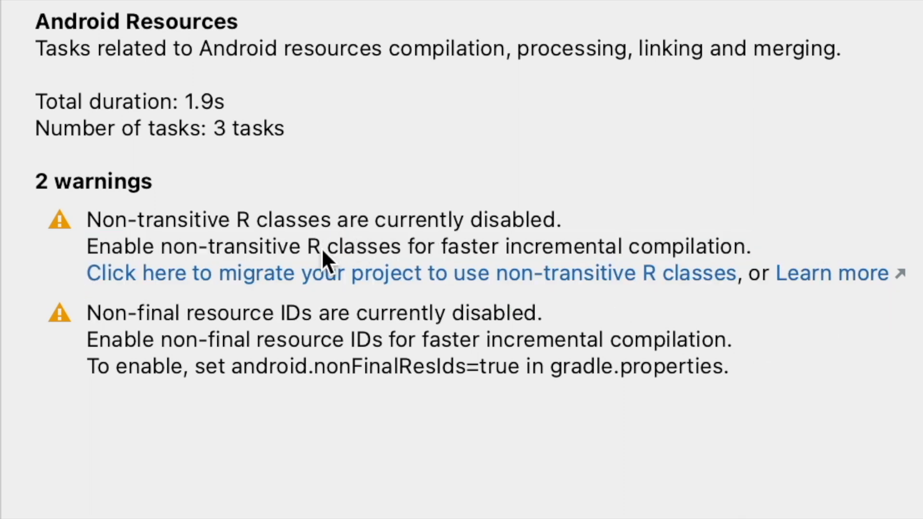
{"action": "left_click", "coordinate": [829, 272]}
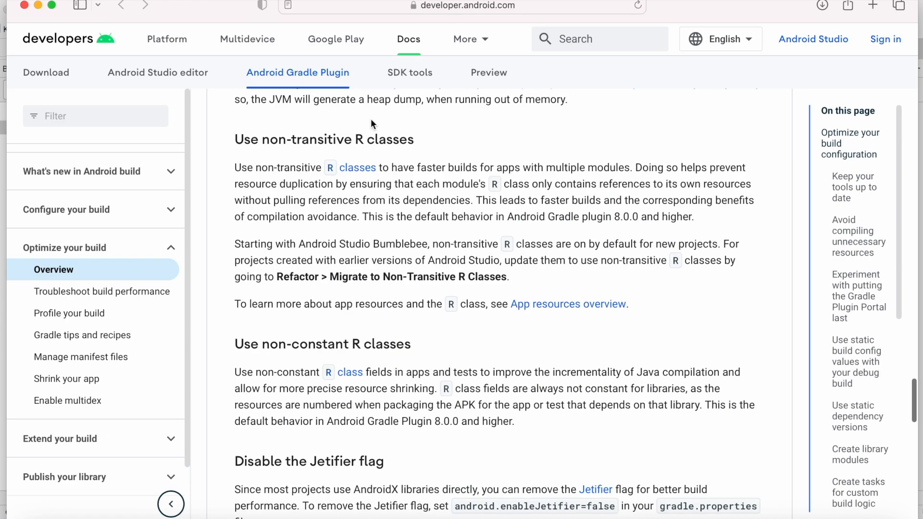
{"action": "left_click_drag", "start_coordinate": [234, 167], "coordinate": [391, 167]}
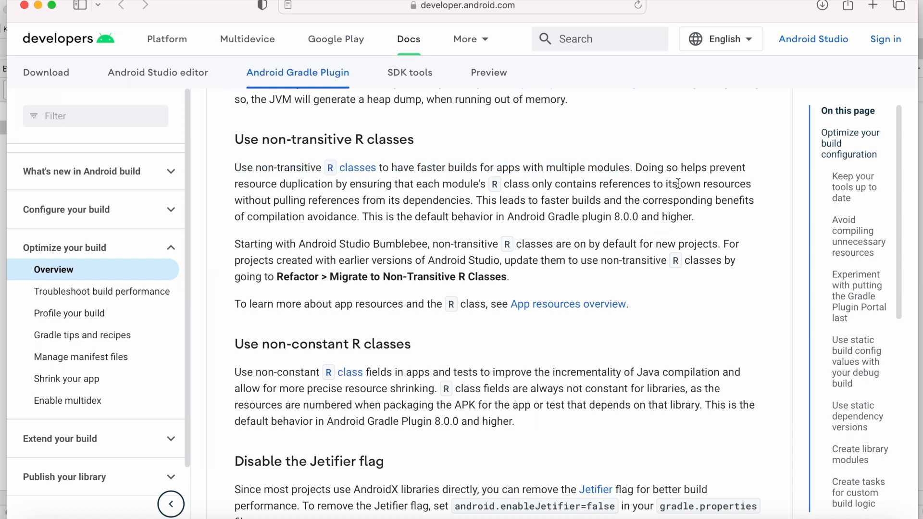
{"action": "mouse_move", "coordinate": [676, 237]}
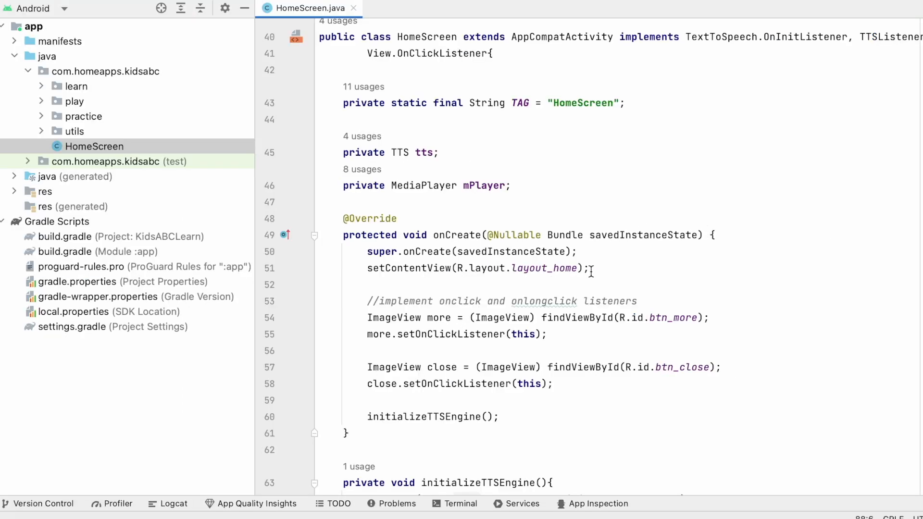
Inspect the R.id resource references used in HomeScreen.java's onCreate
{"action": "left_click", "coordinate": [464, 268]}
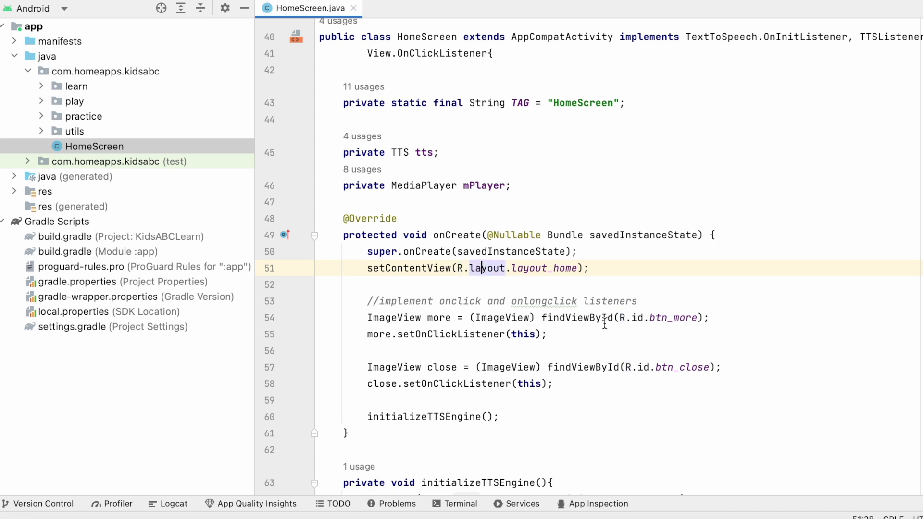
{"action": "left_click", "coordinate": [637, 318]}
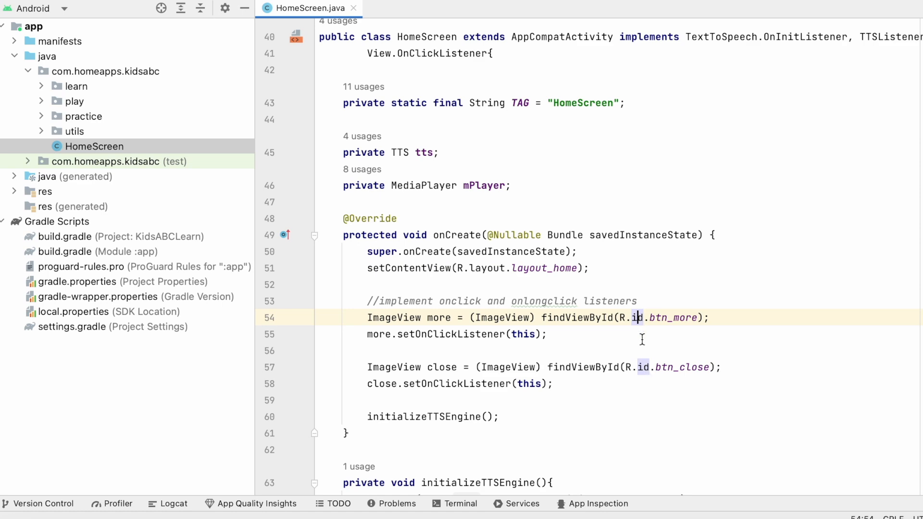
{"action": "scroll", "scroll_direction": "down", "scroll_amount": 3}
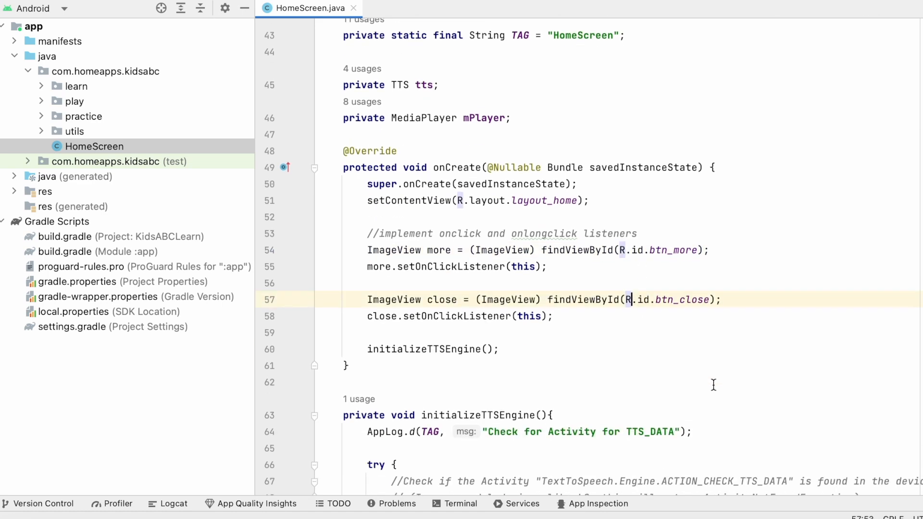
{"action": "scroll", "scroll_direction": "down", "scroll_amount": 3}
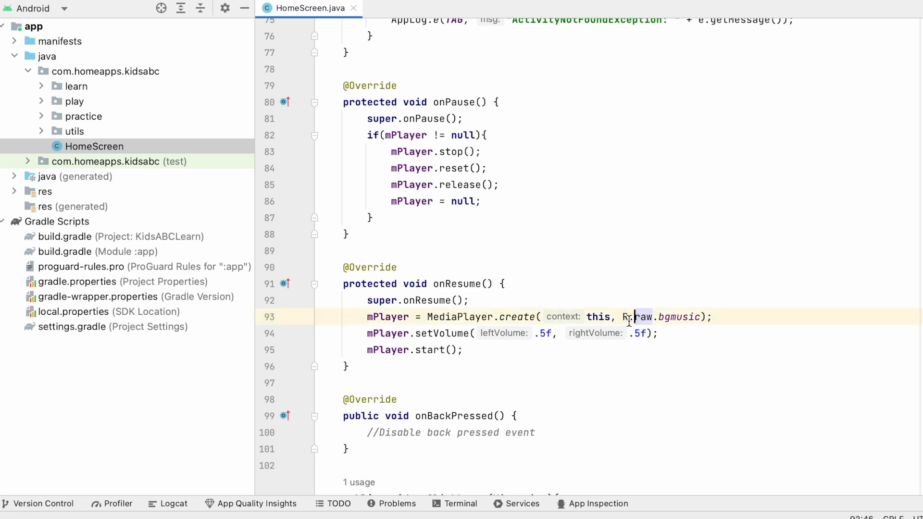
{"action": "scroll", "scroll_direction": "down", "scroll_amount": 3}
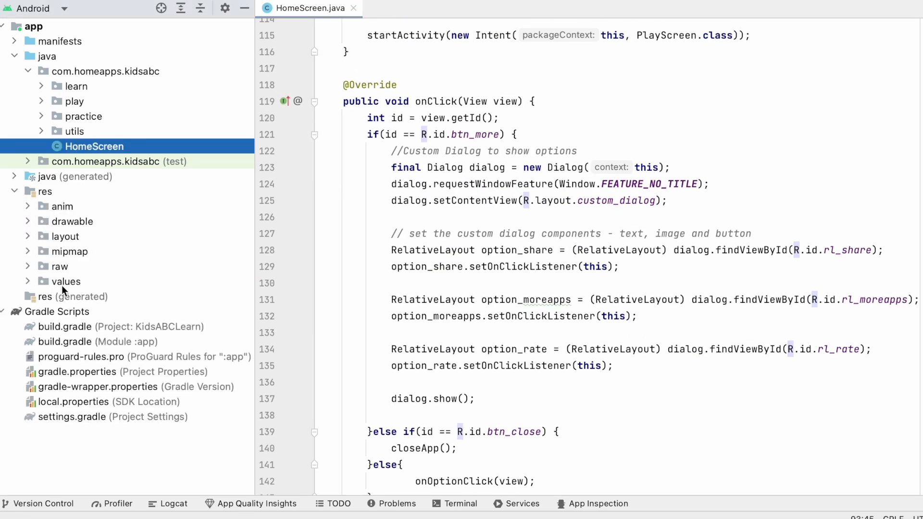
{"action": "mouse_move", "coordinate": [68, 262]}
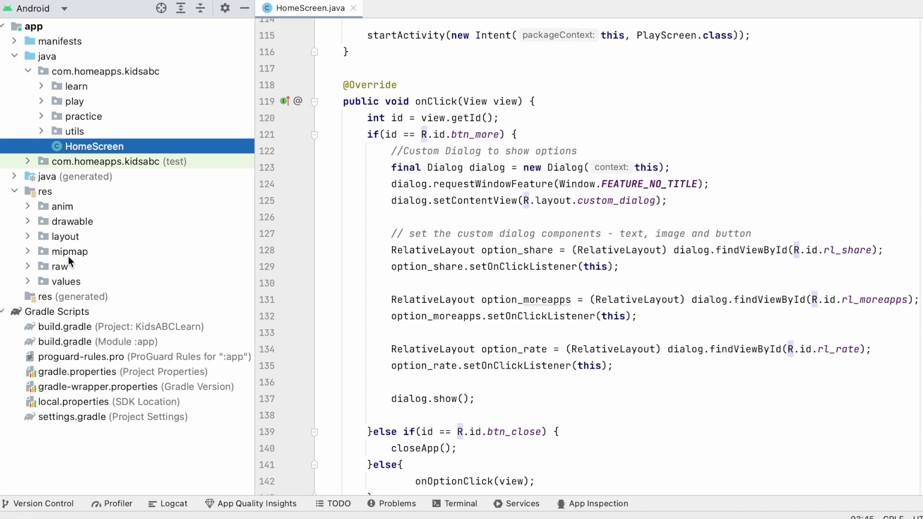
Locate android.nonTransitiveRClass=false in gradle.properties under Gradle Scripts
{"action": "left_click", "coordinate": [614, 383]}
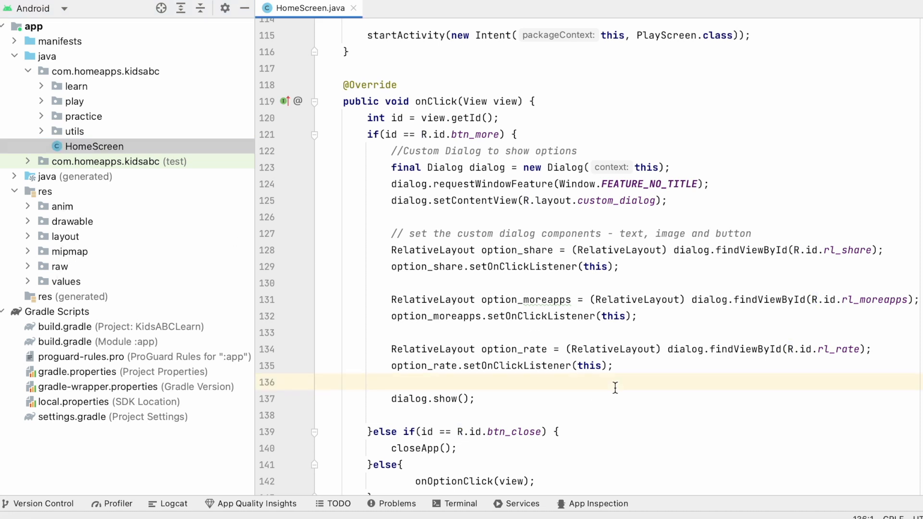
{"action": "mouse_move", "coordinate": [678, 380]}
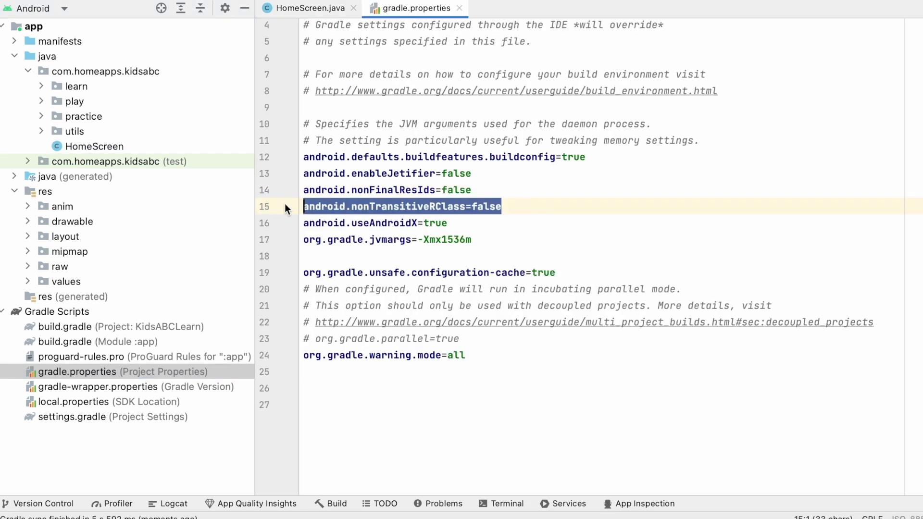
{"action": "left_click", "coordinate": [569, 209]}
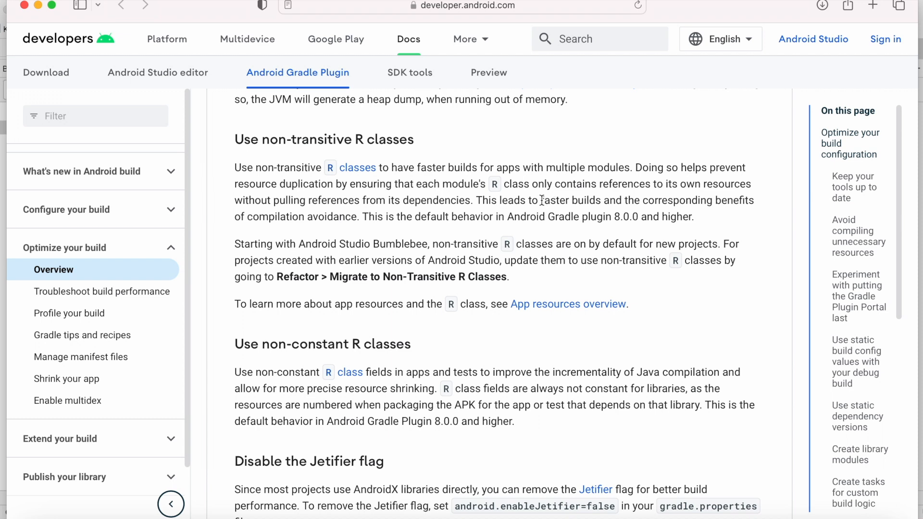
{"action": "left_click_drag", "start_coordinate": [541, 200], "coordinate": [358, 216]}
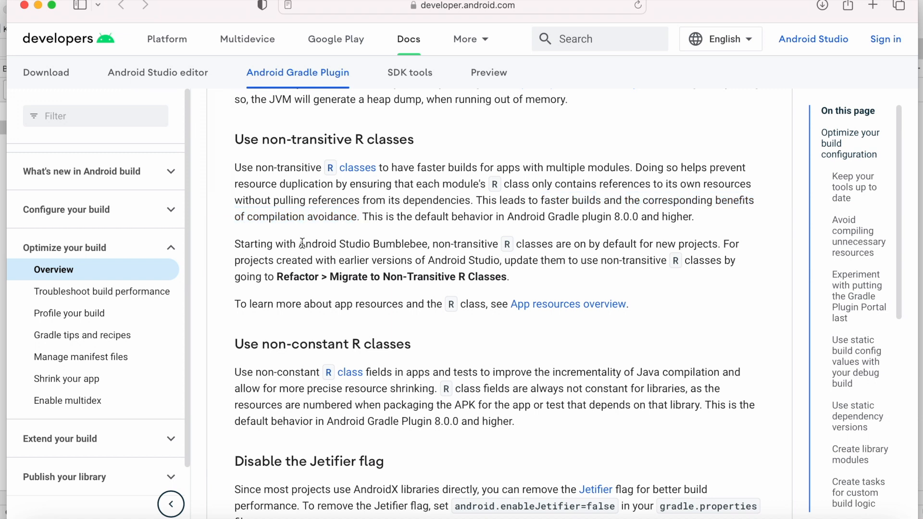
{"action": "left_click_drag", "start_coordinate": [301, 244], "coordinate": [640, 260]}
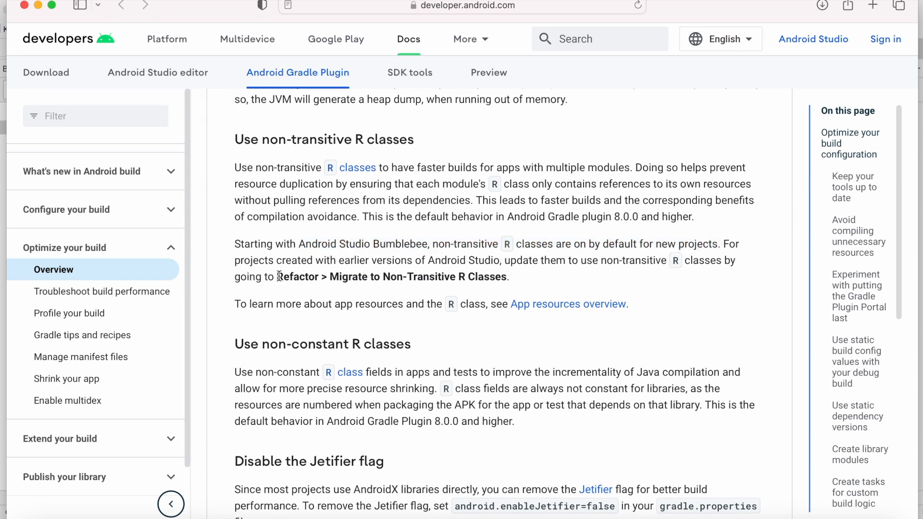
{"action": "left_click_drag", "start_coordinate": [277, 277], "coordinate": [507, 277]}
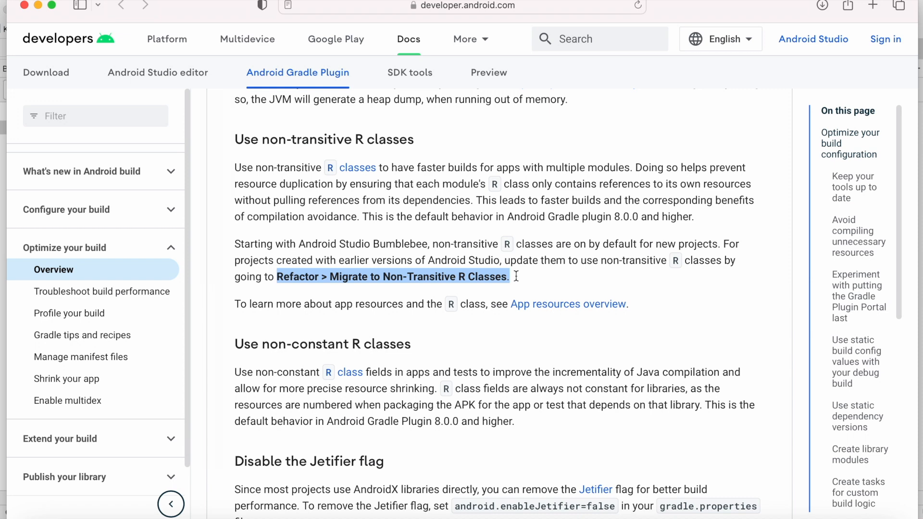
{"action": "mouse_move", "coordinate": [532, 287]}
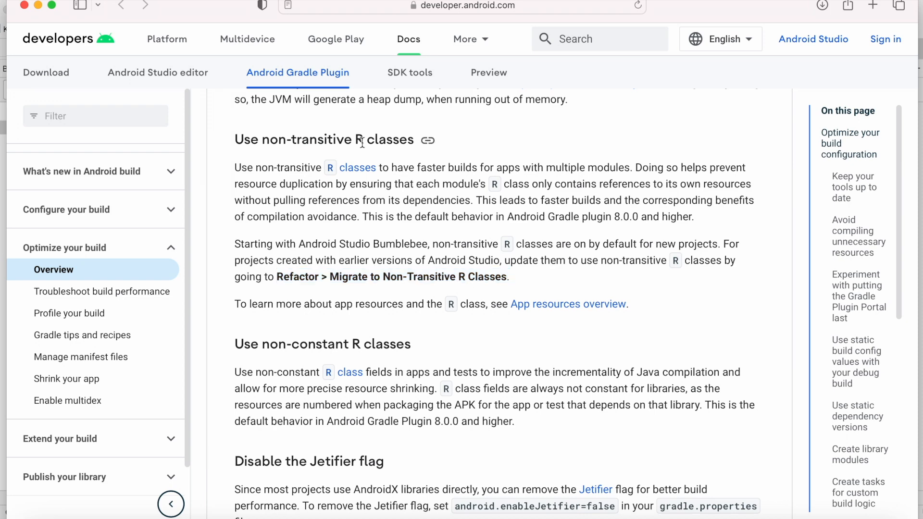
{"action": "mouse_move", "coordinate": [39, 9]}
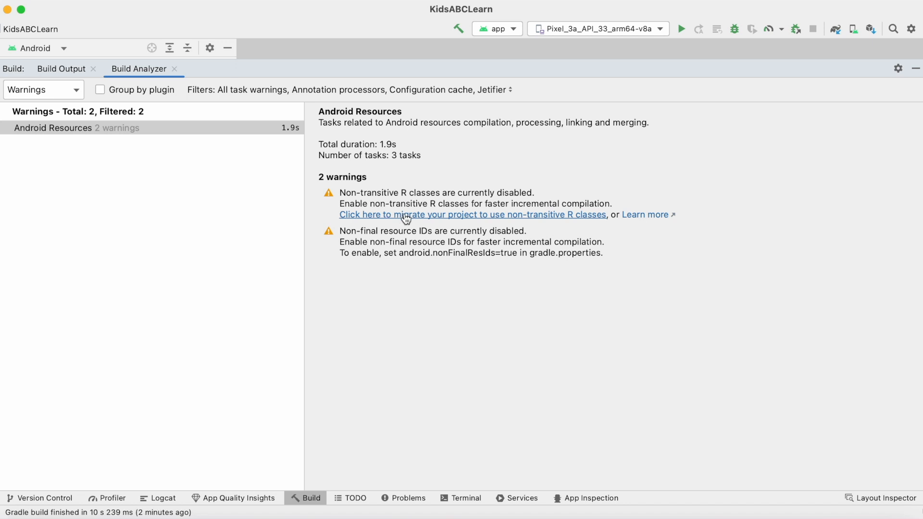
Run the migrate-to-non-transitive-R-classes refactor after previewing the flag change
{"action": "left_click", "coordinate": [471, 215]}
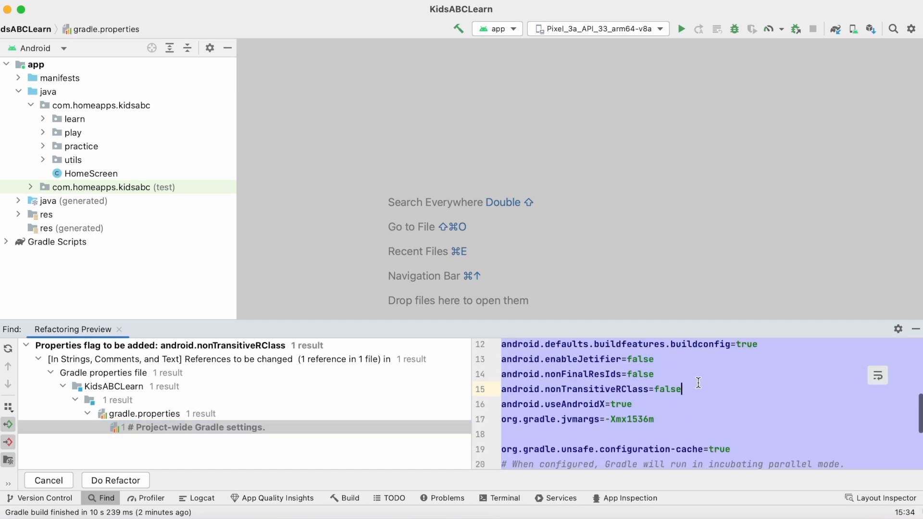
{"action": "triple_click", "coordinate": [588, 388]}
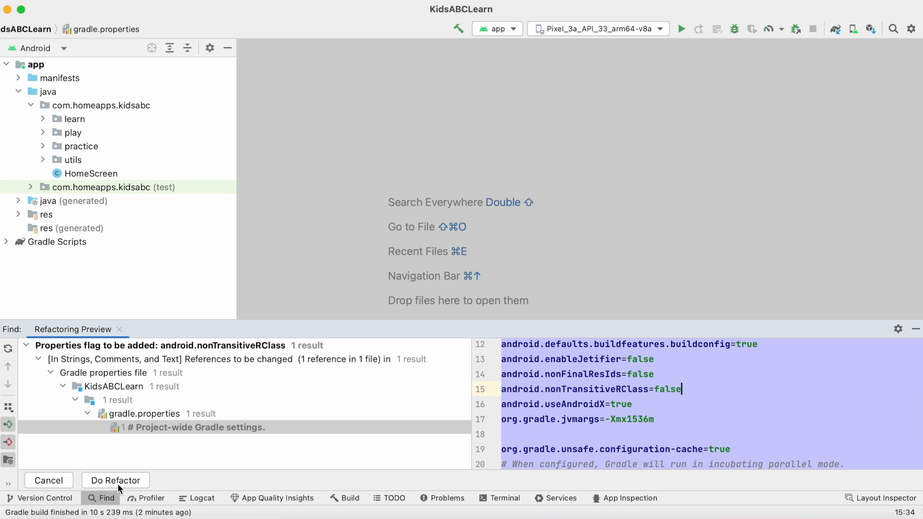
{"action": "left_click", "coordinate": [116, 481]}
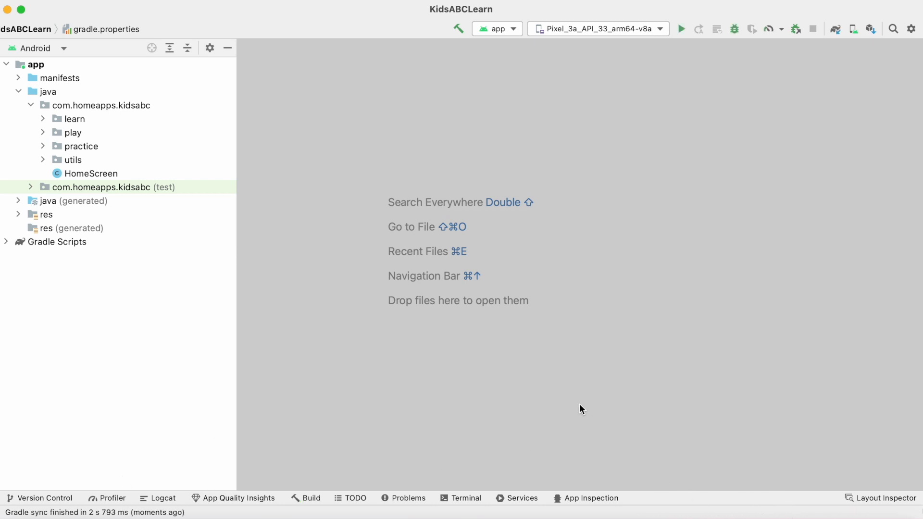
Confirm gradle.properties now reads android.nonTransitiveRClass=true
{"action": "left_click", "coordinate": [57, 241]}
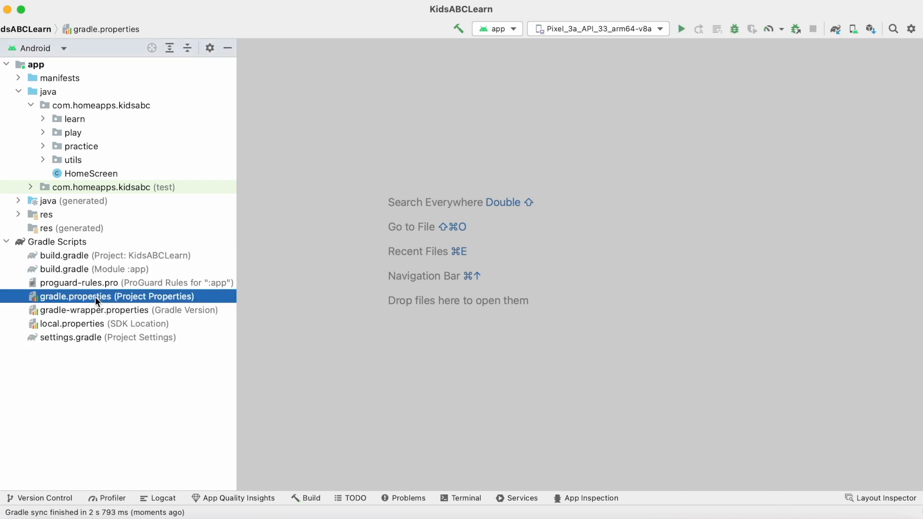
{"action": "double_click", "coordinate": [94, 296]}
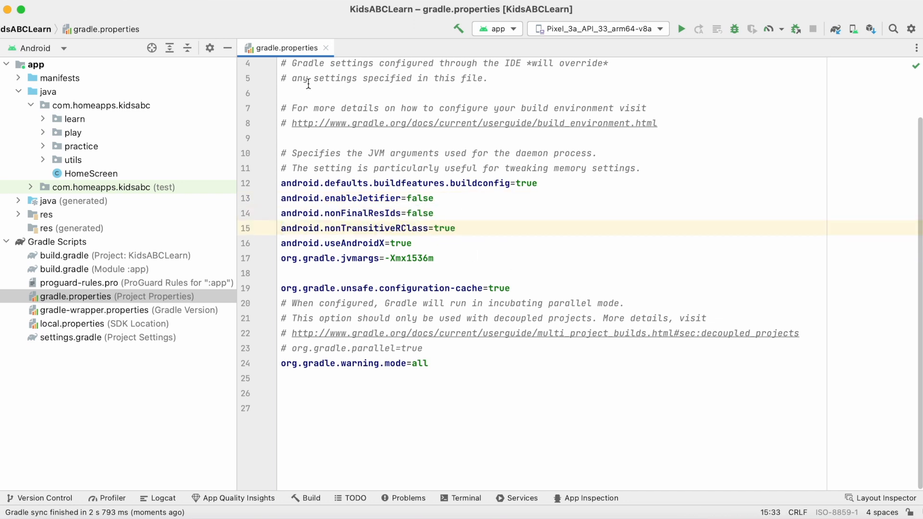
Rebuild the whole project and launch the app on the Pixel 3a emulator
{"action": "left_click", "coordinate": [680, 28]}
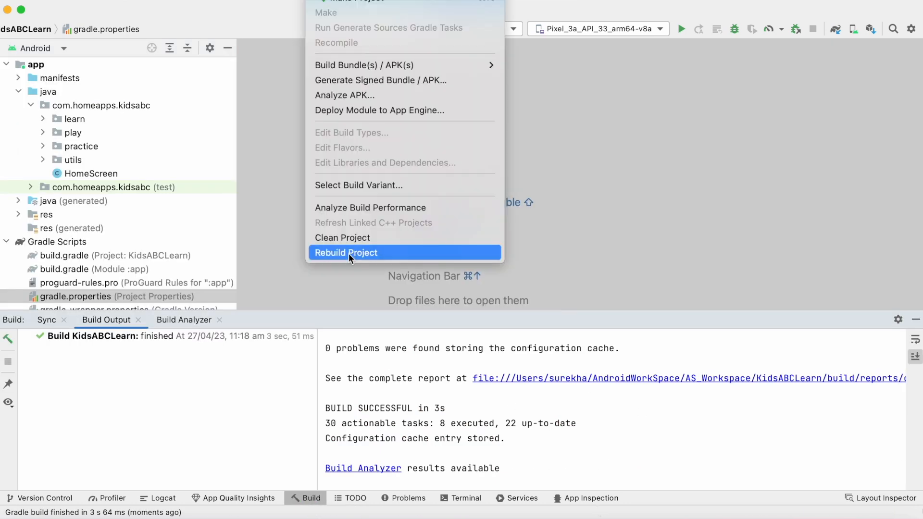
{"action": "left_click", "coordinate": [347, 253]}
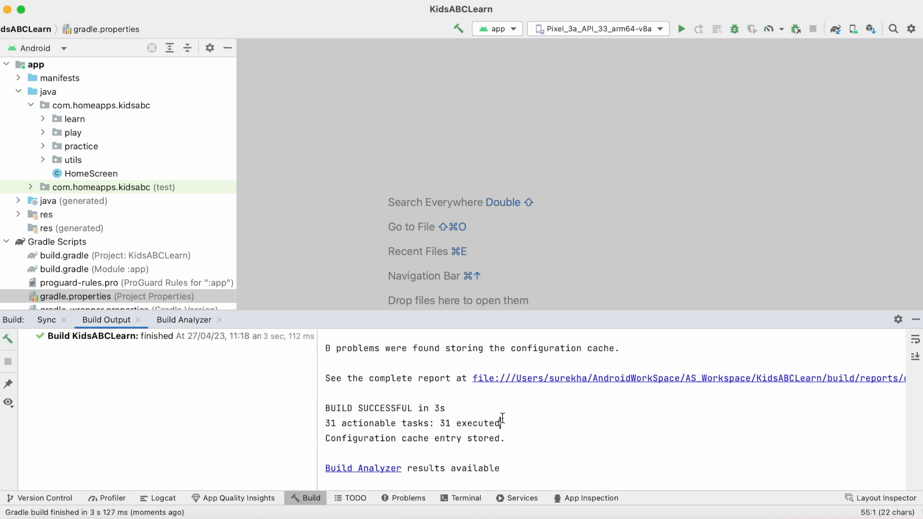
{"action": "left_click", "coordinate": [680, 28]}
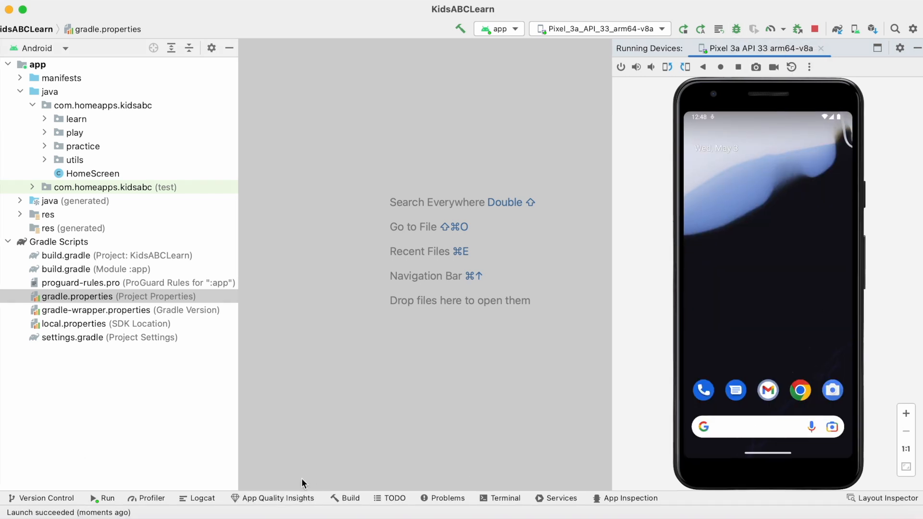
{"action": "left_click", "coordinate": [349, 498]}
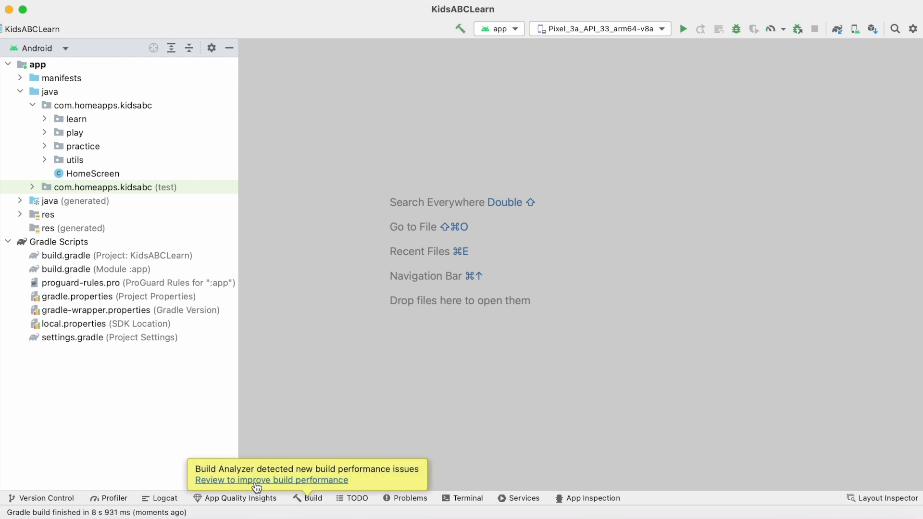
{"action": "left_click", "coordinate": [271, 480]}
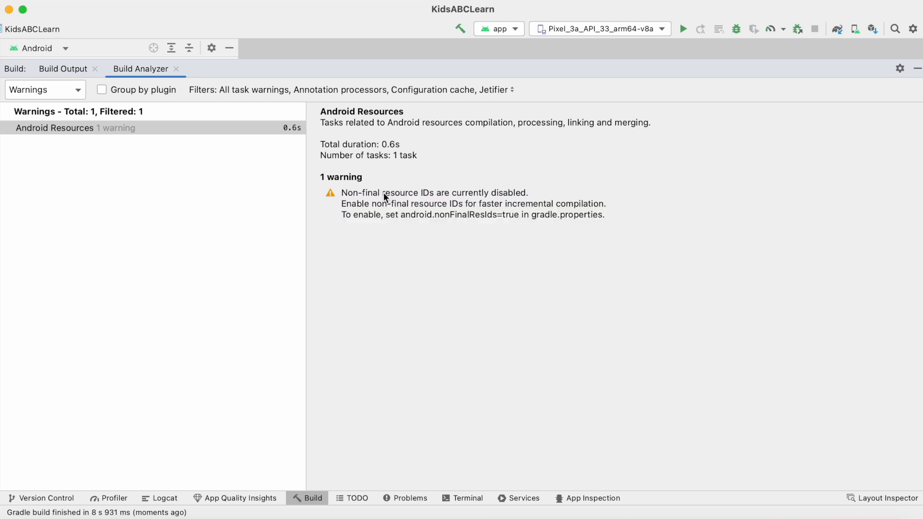
{"action": "double_click", "coordinate": [407, 193]}
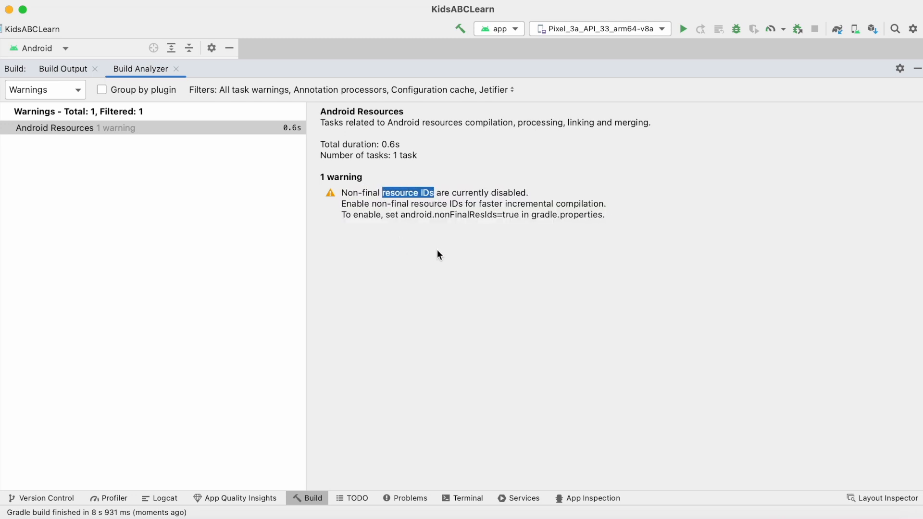
{"action": "mouse_move", "coordinate": [433, 233]}
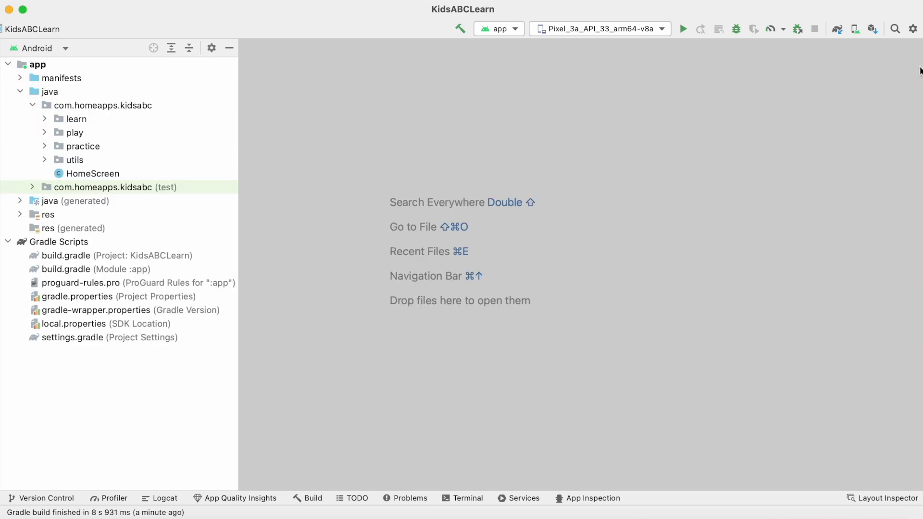
Set android.nonFinalResIds=true in gradle.properties and sync the project
{"action": "double_click", "coordinate": [77, 296]}
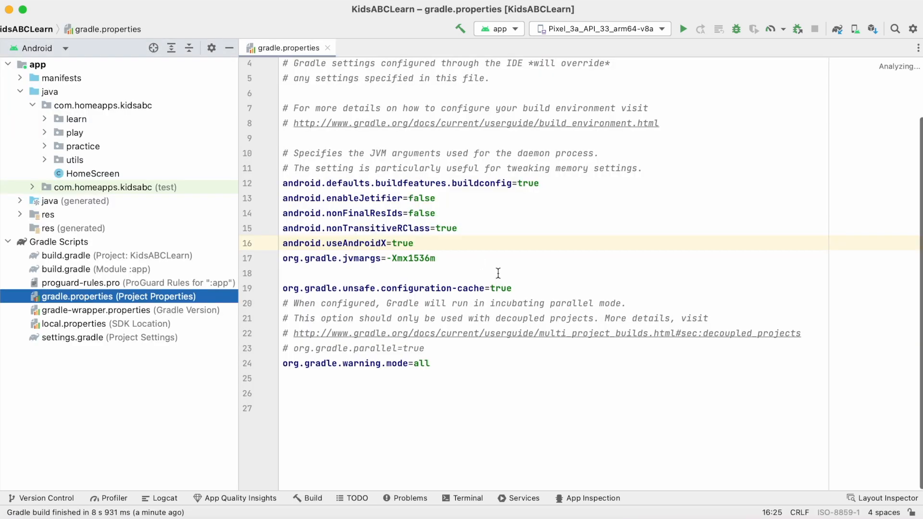
{"action": "double_click", "coordinate": [421, 213]}
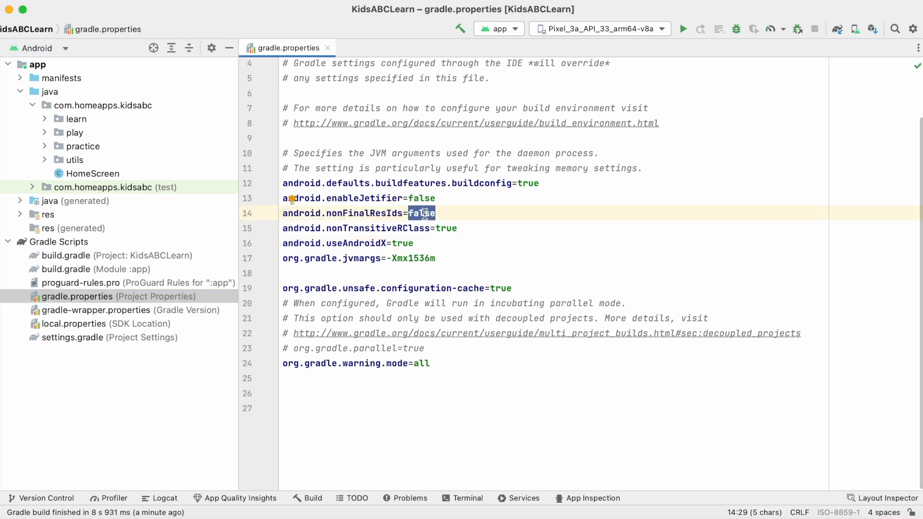
{"action": "type", "text": "true"}
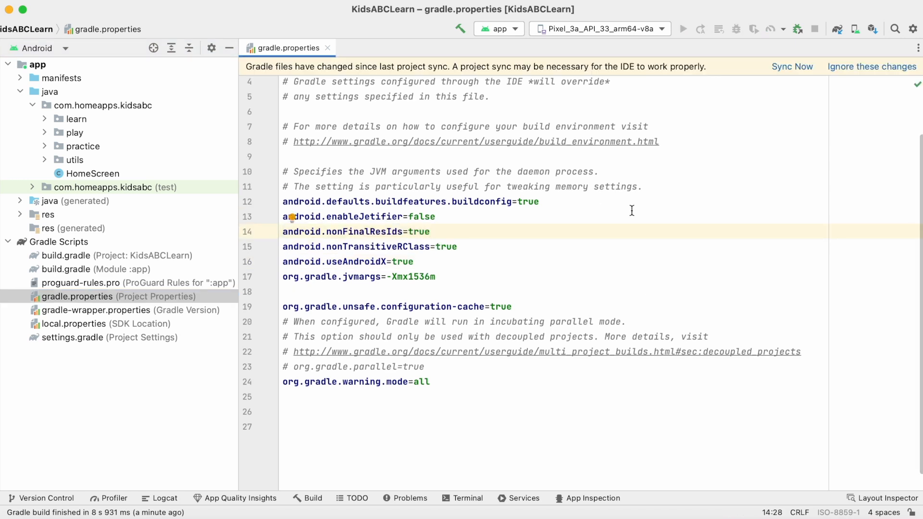
{"action": "left_click", "coordinate": [790, 67]}
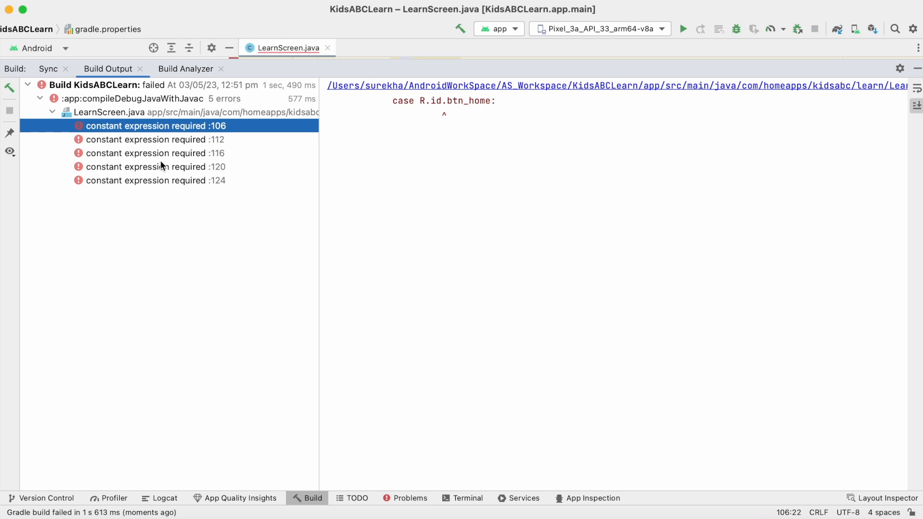
Jump from the constant-expression error at line 120 to the onClick switch in LearnScreen.java
{"action": "left_click", "coordinate": [152, 167]}
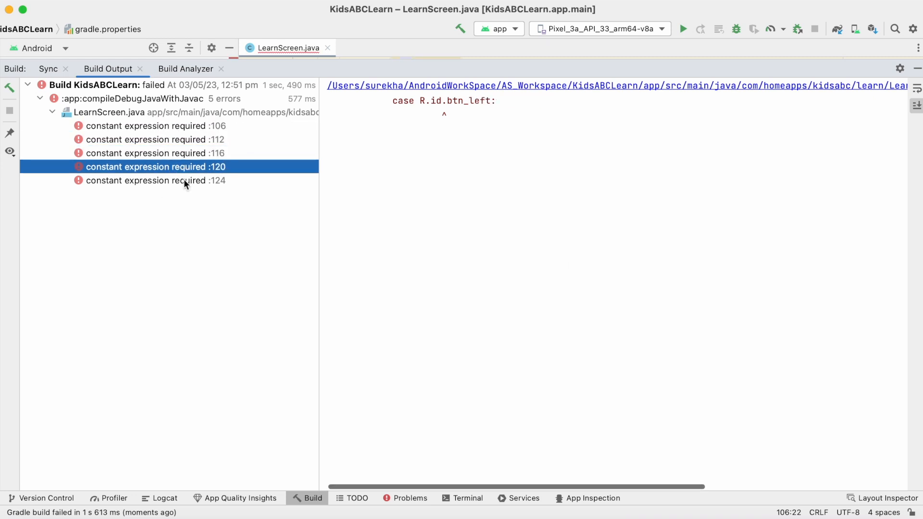
{"action": "left_click", "coordinate": [109, 113]}
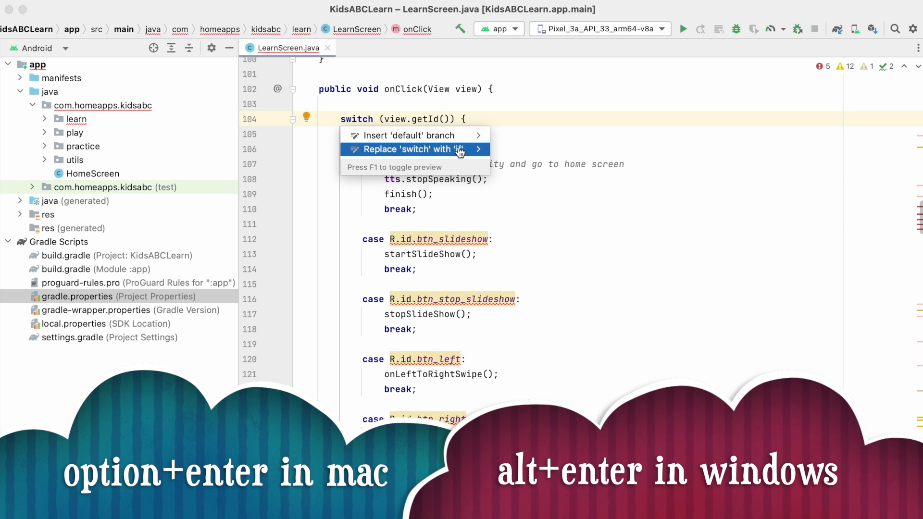
Replace the R.id switch with an if-else chain, rebuild successfully and run the app
{"action": "left_click", "coordinate": [412, 149]}
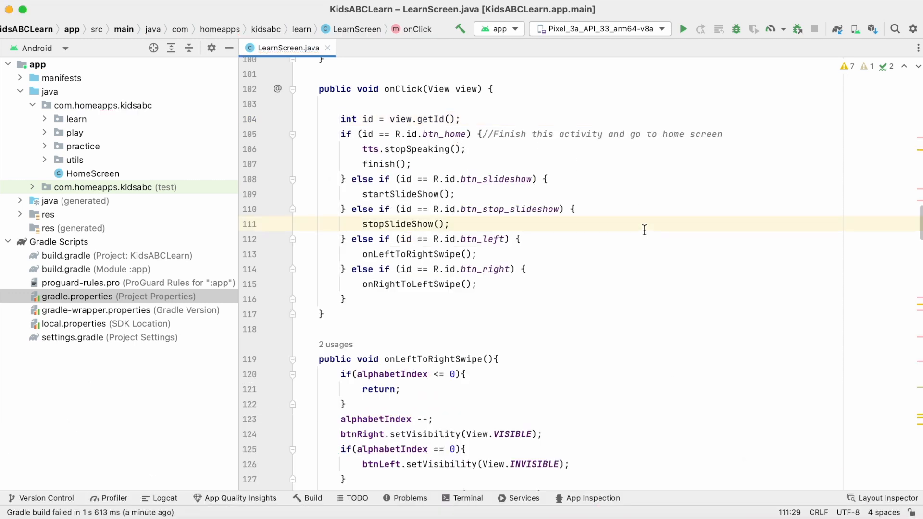
{"action": "left_click", "coordinate": [449, 224]}
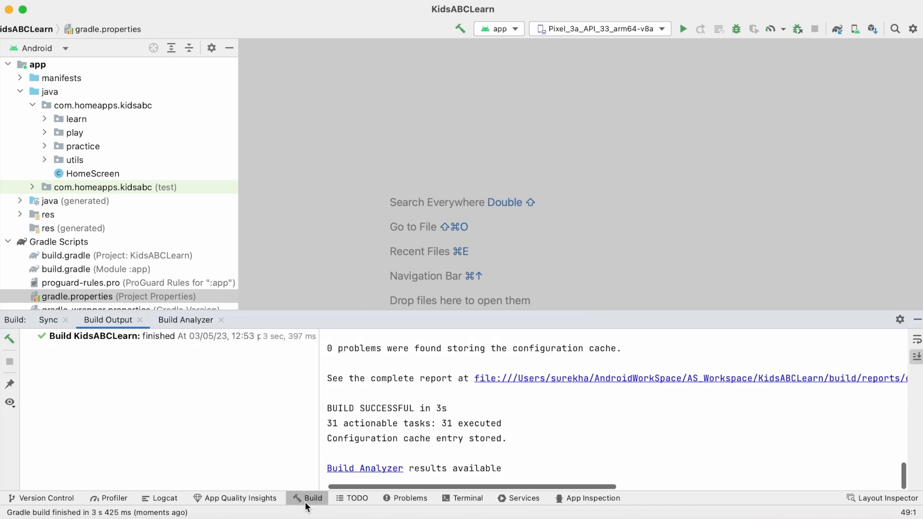
{"action": "left_click", "coordinate": [681, 28]}
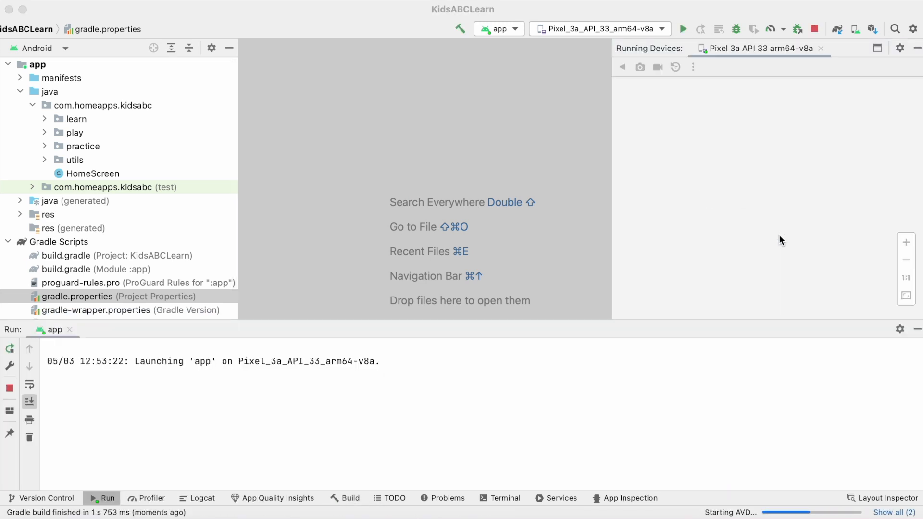